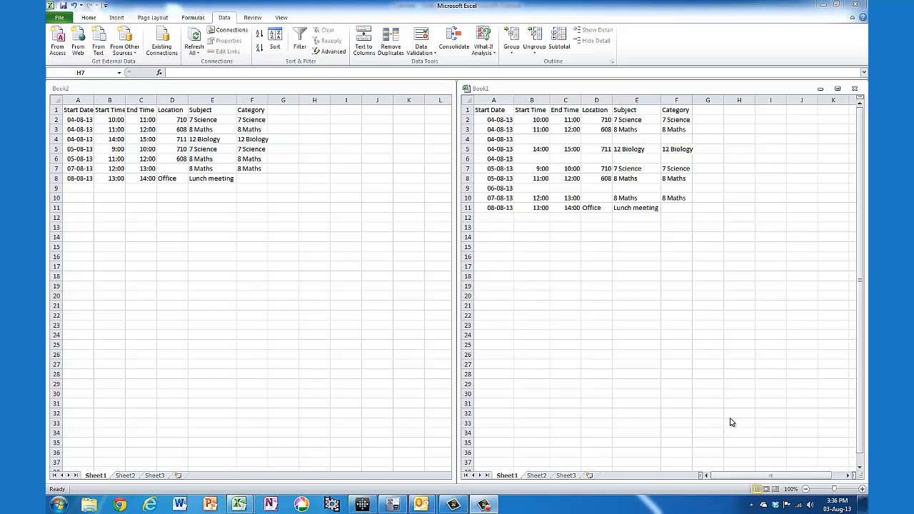
mouse_move(169, 165)
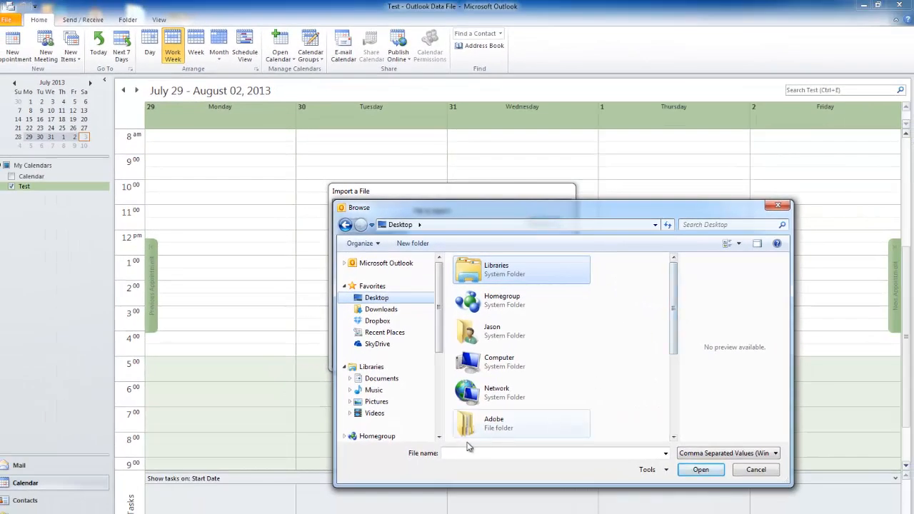
Pick Calendar import.csv from the Desktop as the import source file.
left_click(702, 469)
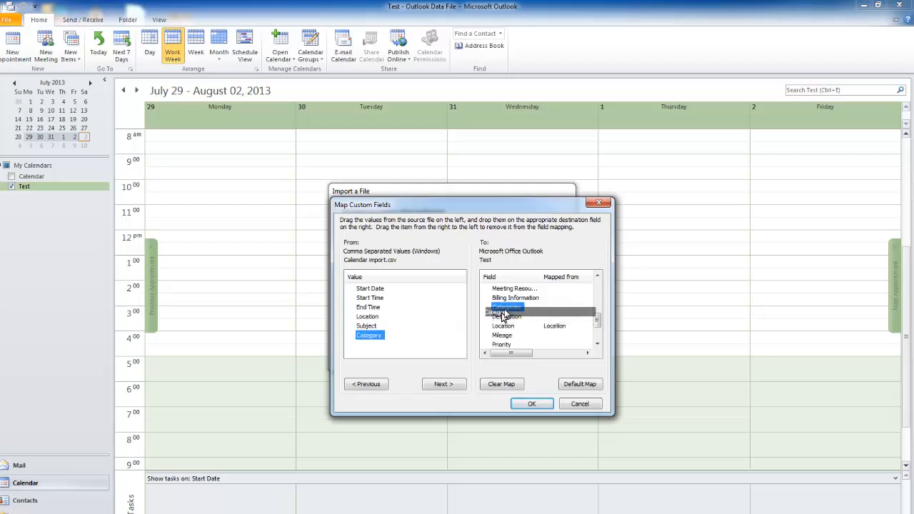
Finish importing Calendar import.csv into the Test calendar, closing the mapping dialogs.
left_click(580, 403)
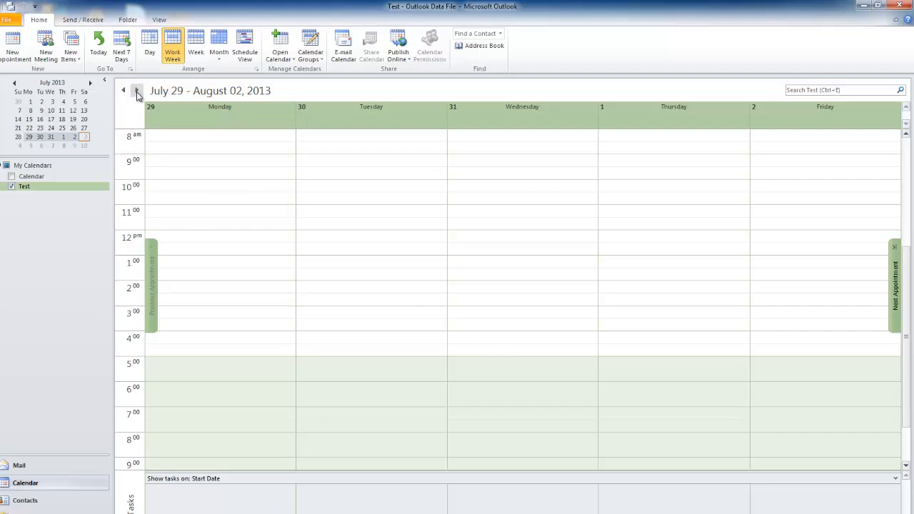
Advance the Test calendar to August 04–10, 2013 and show the full seven-day week.
left_click(136, 91)
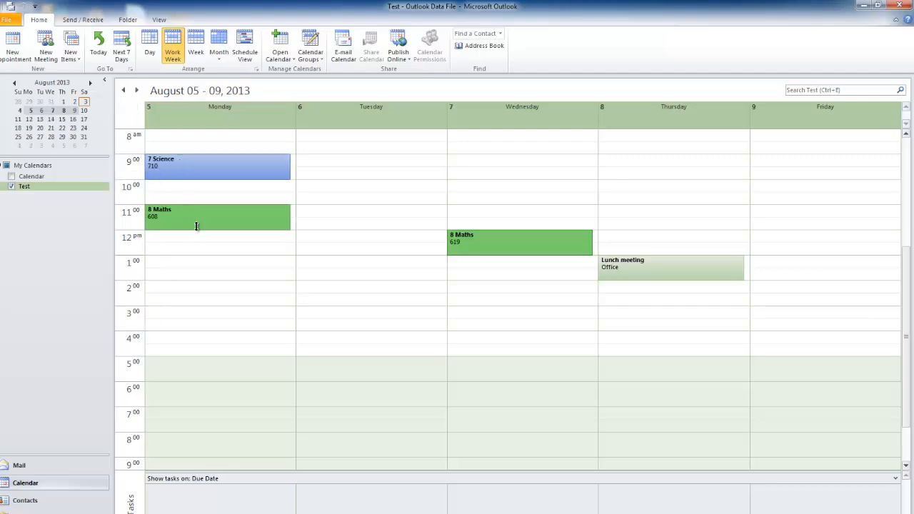
left_click(200, 46)
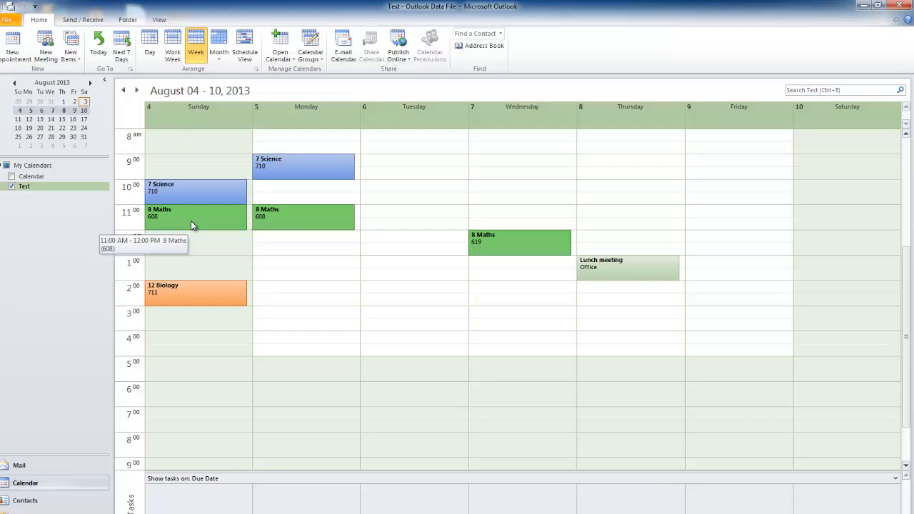